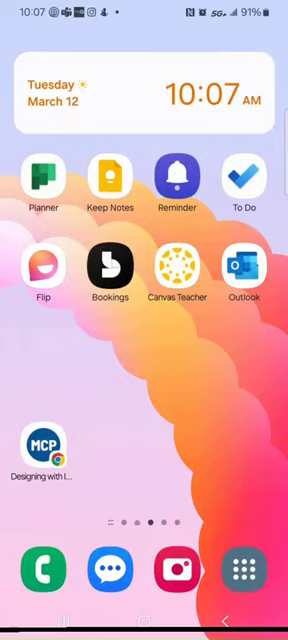
- Launch the Canvas Teacher app from the Android home screen
left_click(177, 268)
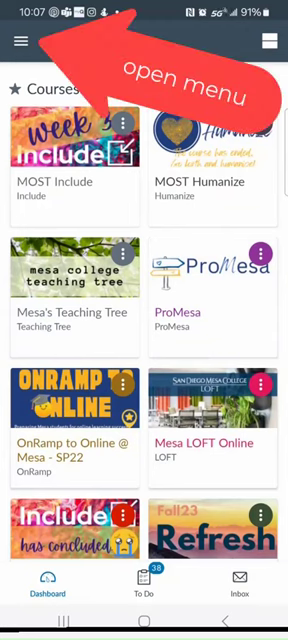
- Open the navigation menu to reach Studio's My Library and its add-media options
left_click(24, 42)
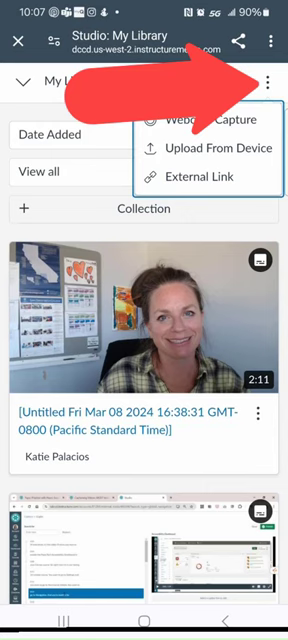
- Upload the 38-second selfie video from the phone's media gallery
left_click(200, 148)
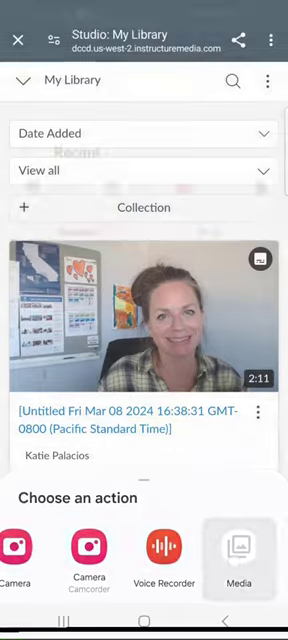
left_click(245, 575)
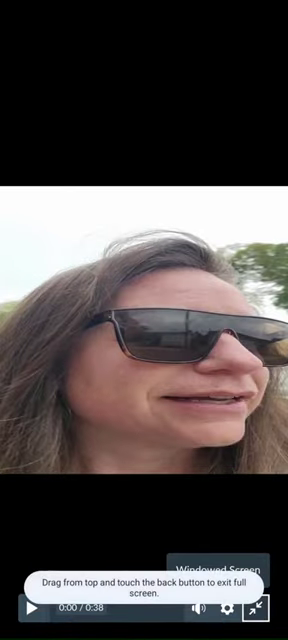
- Exit full screen on video 20240312_085810 to view its empty Captions tab
left_click(264, 605)
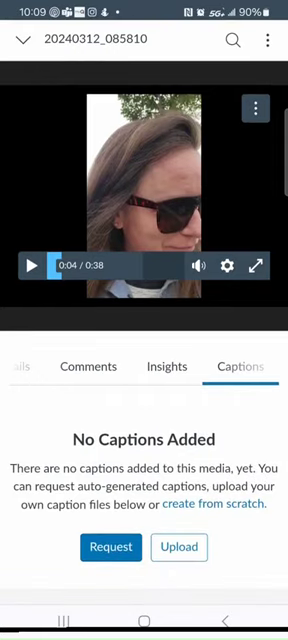
- Request automatic captions for the video in English
left_click(110, 546)
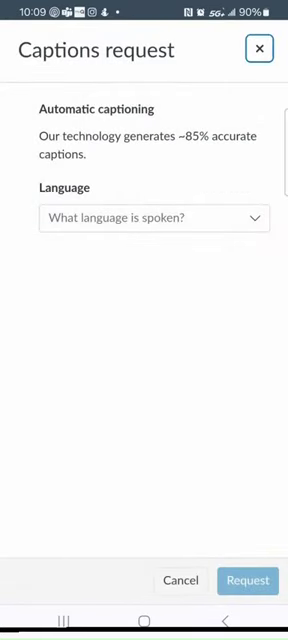
left_click(154, 217)
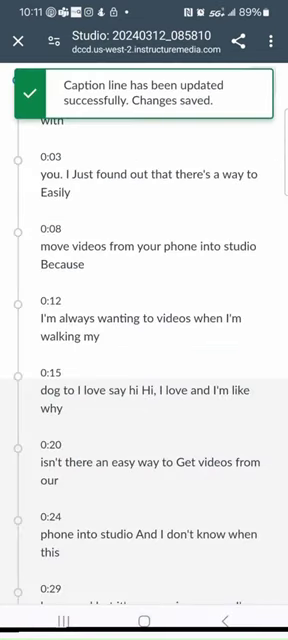
- Correct the 0:03, 0:08 and 0:12 caption lines: 'easy', capital 'Studio', add 'record'
left_click(144, 183)
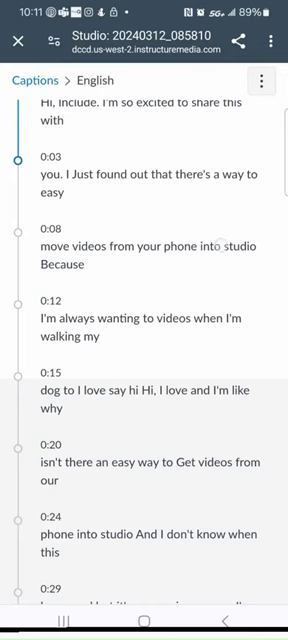
left_click(144, 249)
type("S")
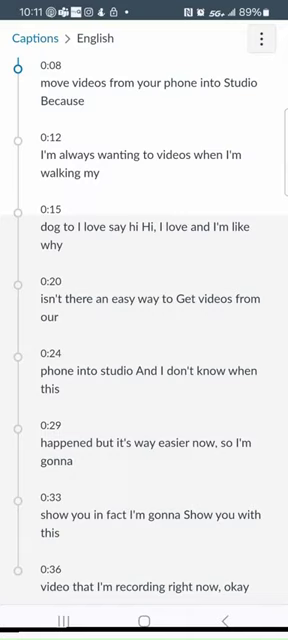
left_click(144, 234)
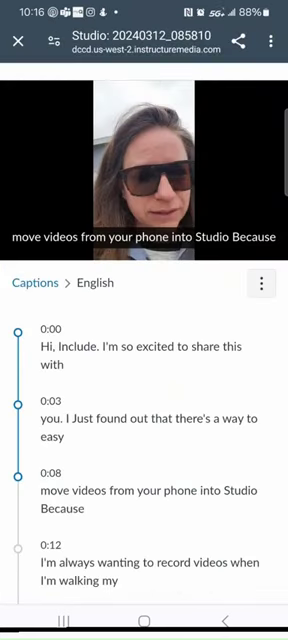
scroll("down", 3)
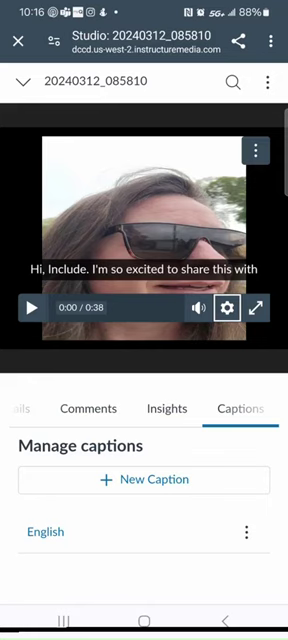
- Play the video to check the corrected English captions over the footage
left_click(32, 307)
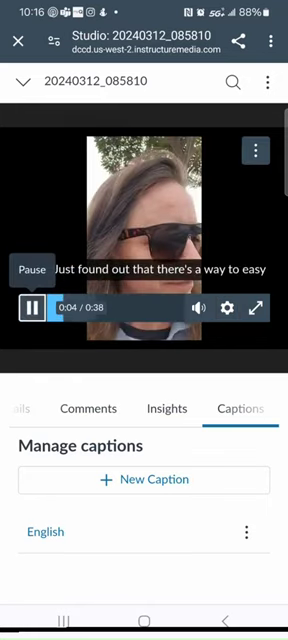